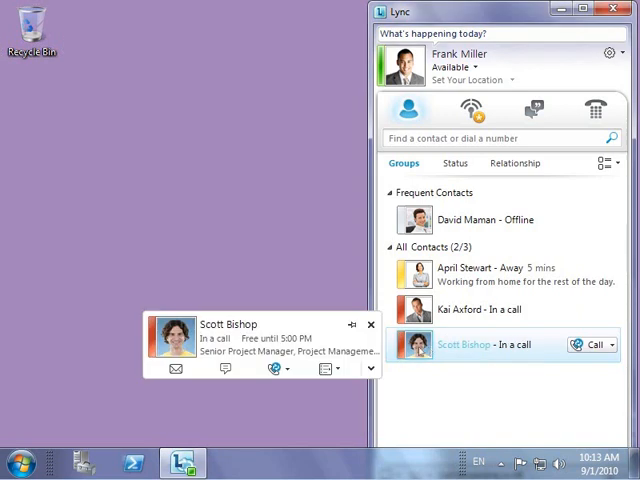
Leave the Lync contact card and bring up Outlook's File > Info account page.
{"action": "left_click", "coordinate": [372, 324]}
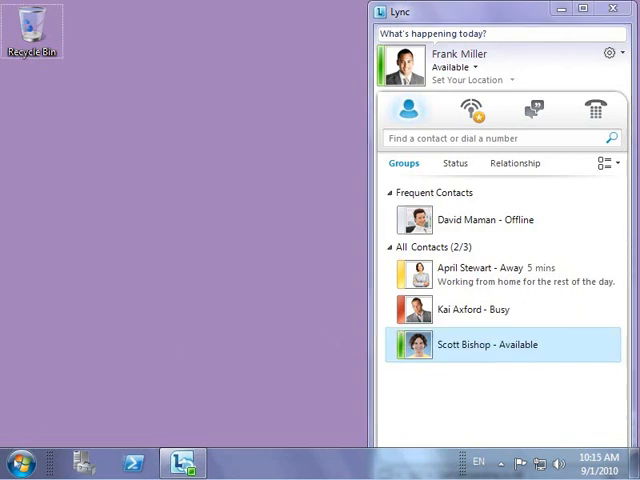
{"action": "left_click", "coordinate": [20, 456]}
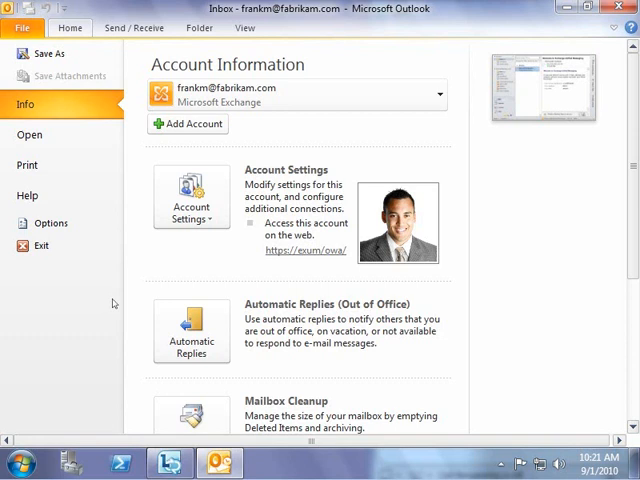
{"action": "left_click", "coordinate": [68, 28]}
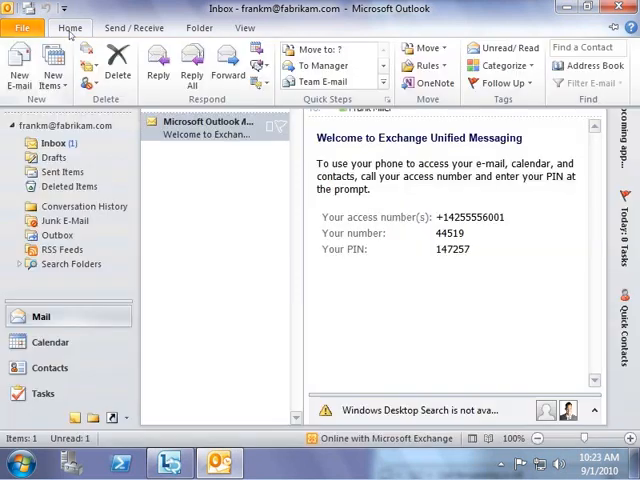
{"action": "left_click", "coordinate": [28, 62]}
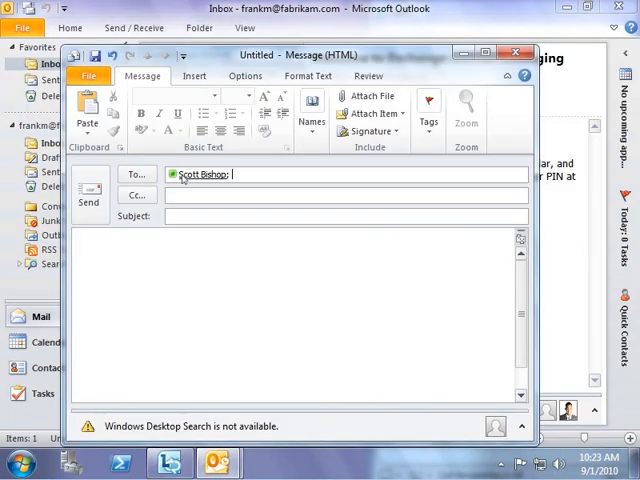
{"action": "type", "text": "April Stewart"}
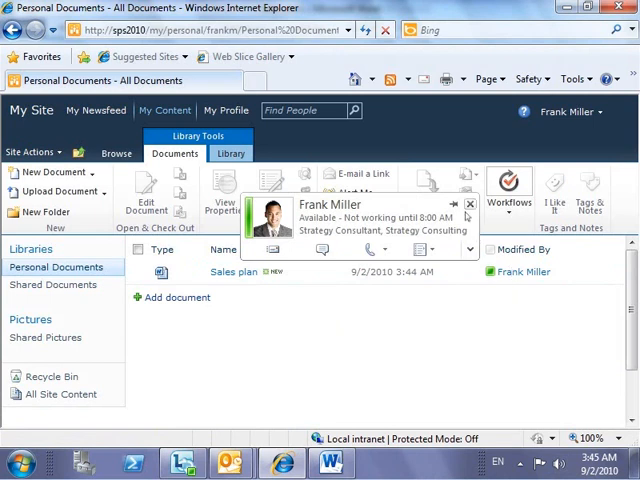
{"action": "left_click", "coordinate": [468, 204]}
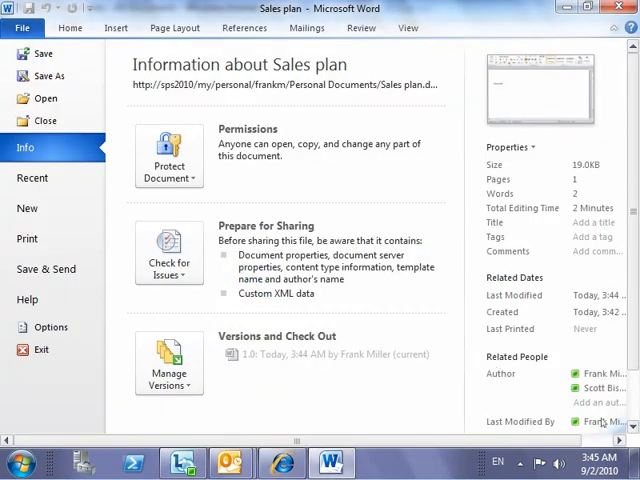
Scroll the Sales plan info before returning to the Lync contact list.
{"action": "scroll", "scroll_direction": "down", "scroll_amount": 3}
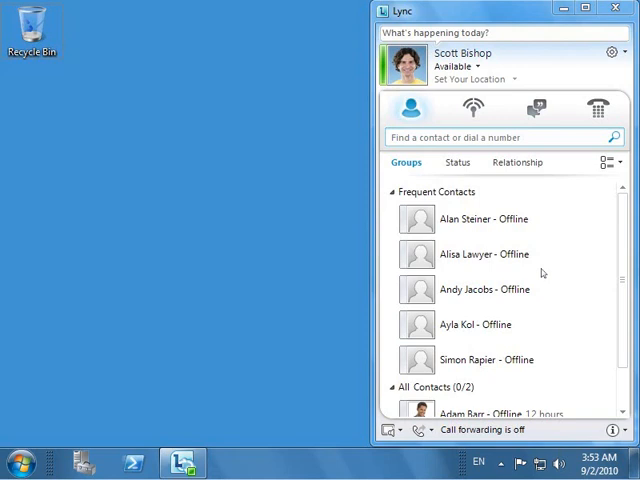
{"action": "type", "text": "April Stewart"}
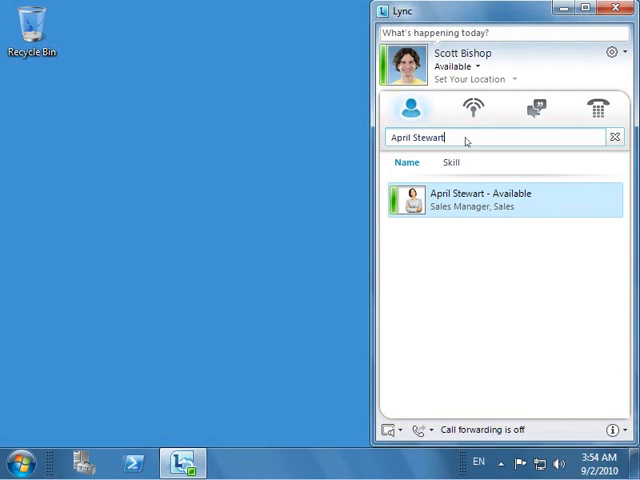
{"action": "left_click", "coordinate": [452, 162]}
{"action": "type", "text": "Sales"}
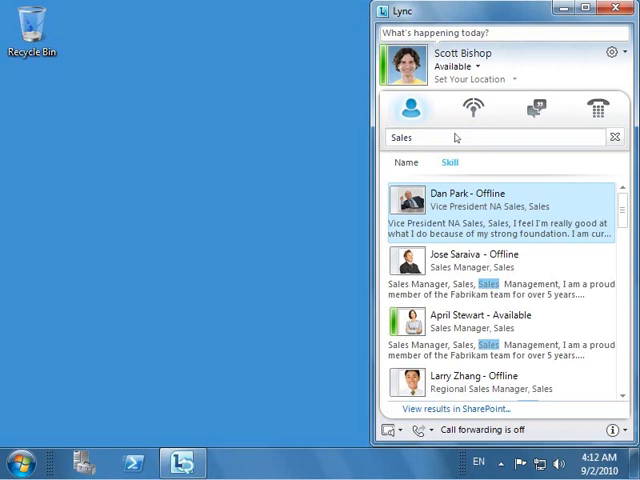
{"action": "mouse_move", "coordinate": [450, 260]}
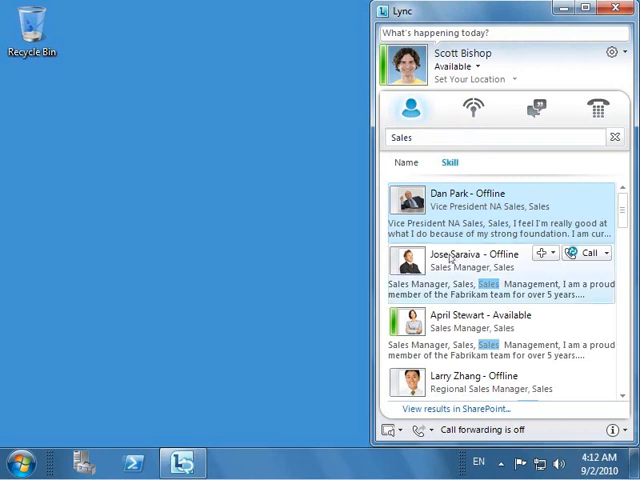
Expand a Sales result's contact card and start an IM with the available sales manager.
{"action": "left_click", "coordinate": [474, 256]}
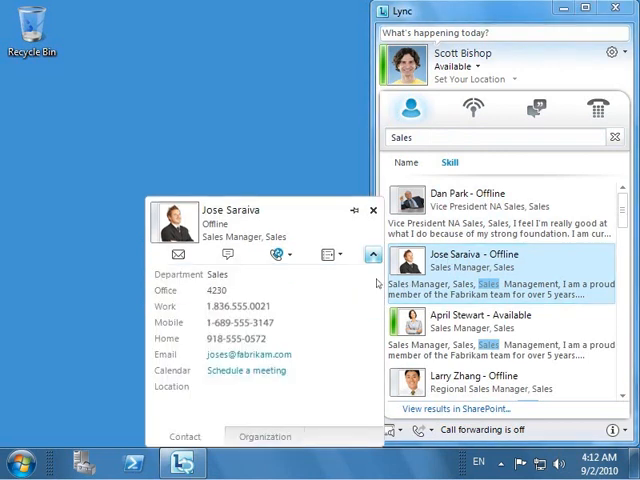
{"action": "left_click", "coordinate": [372, 254]}
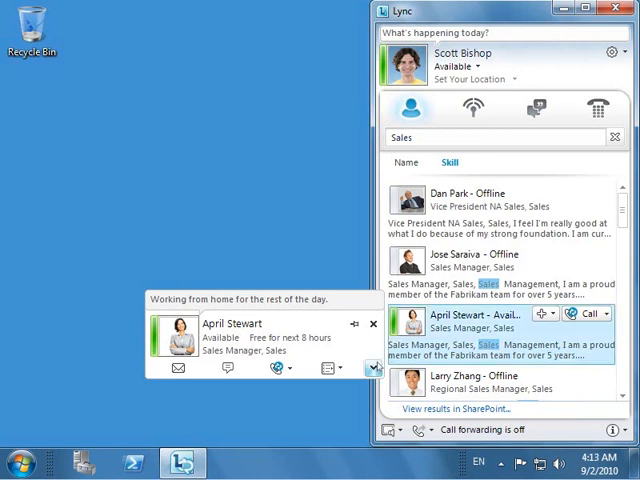
{"action": "left_click", "coordinate": [370, 368]}
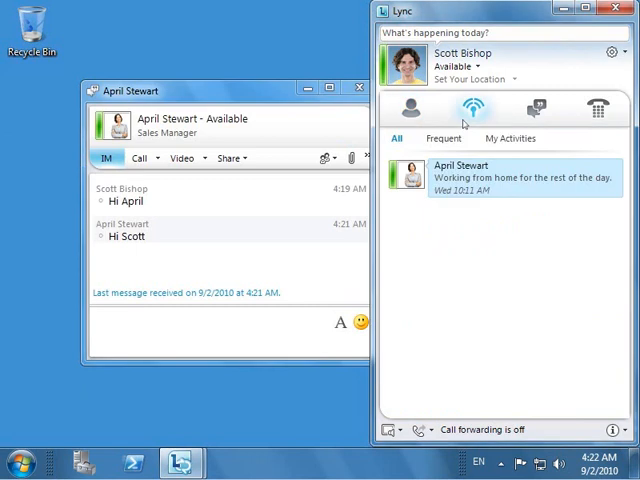
{"action": "mouse_move", "coordinate": [540, 108]}
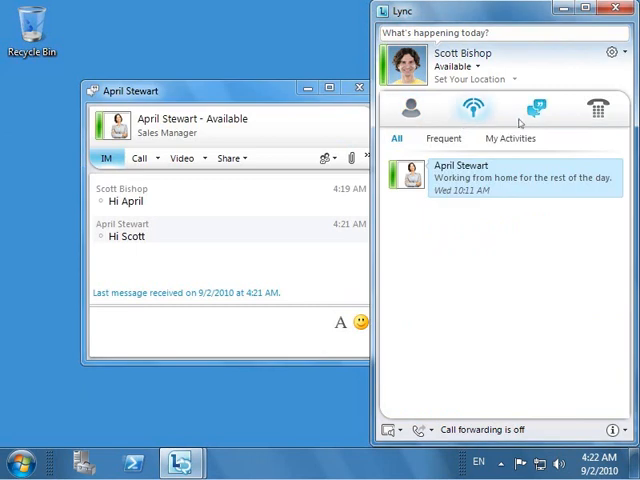
Ask April 'Do you have the link' and begin replying 'Tha' to her SharePoint link.
{"action": "left_click", "coordinate": [540, 108]}
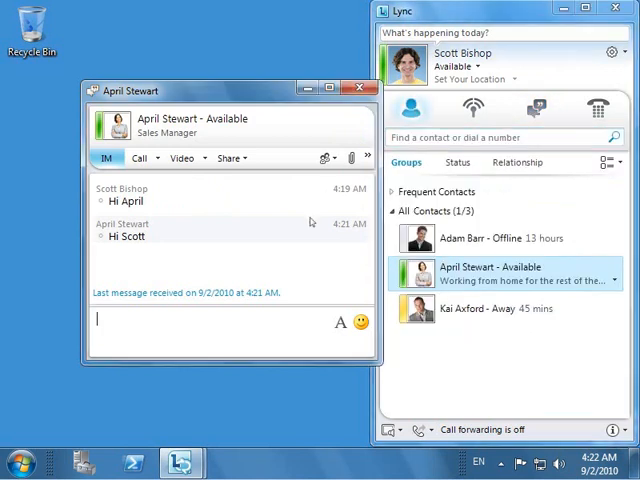
{"action": "mouse_move", "coordinate": [240, 334]}
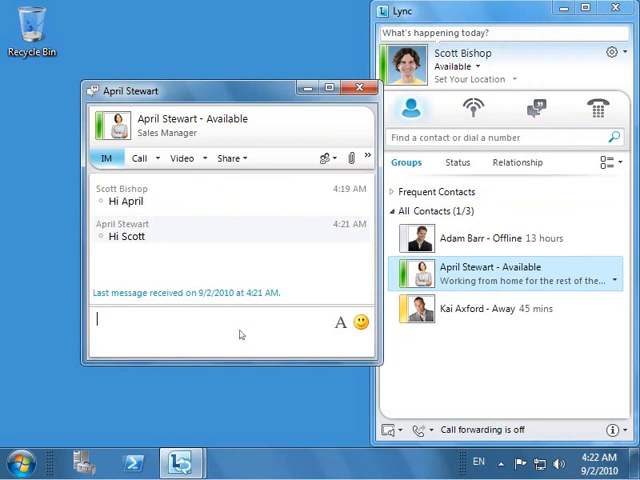
{"action": "type", "text": "Do you have the link"}
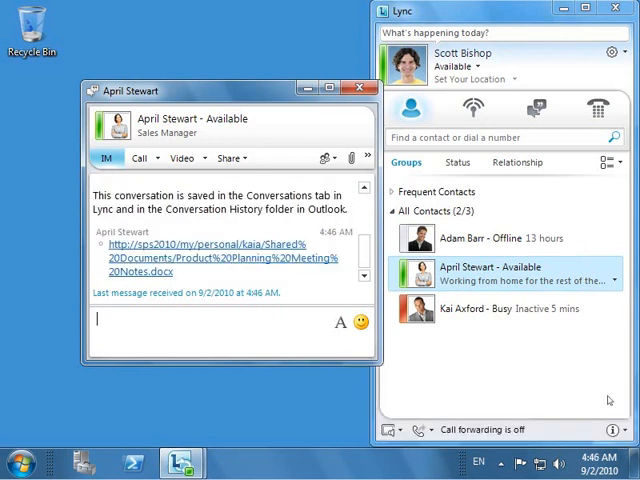
{"action": "mouse_move", "coordinate": [562, 380]}
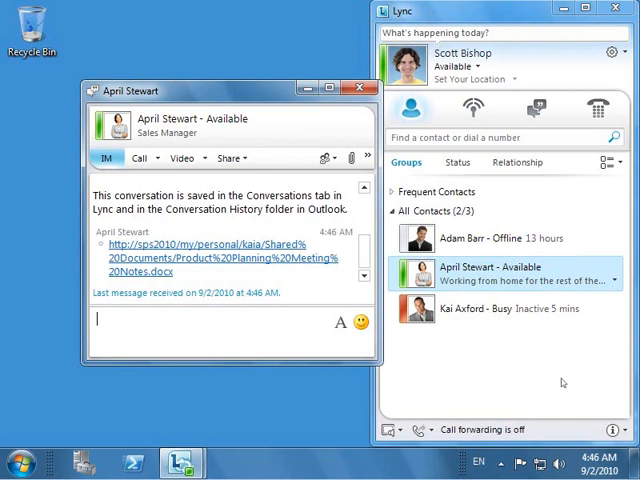
{"action": "type", "text": "Tha"}
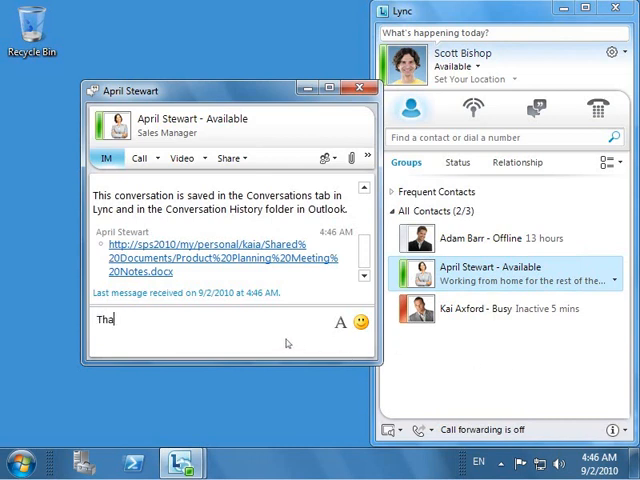